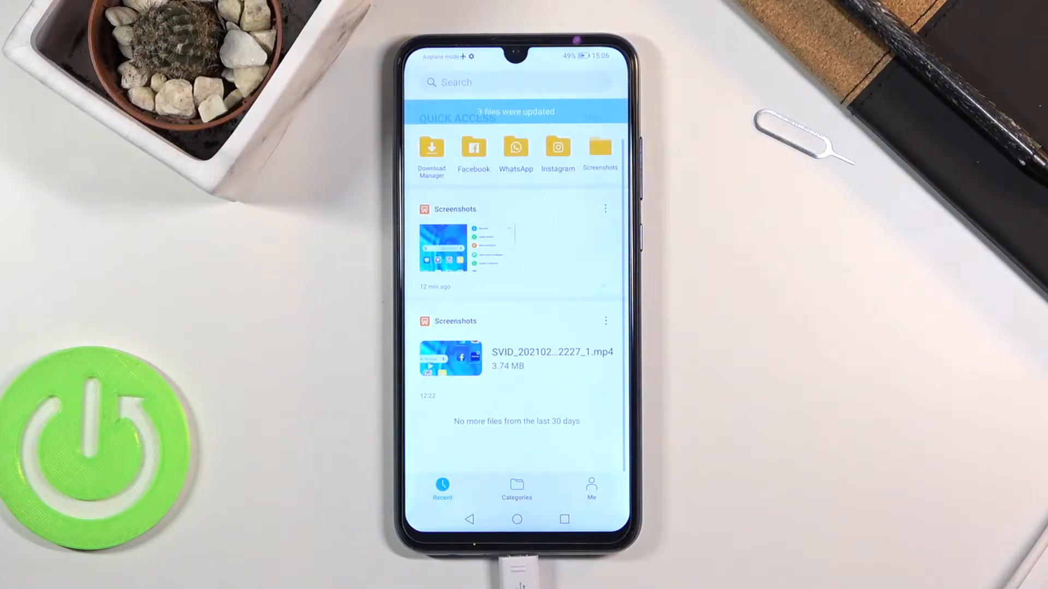
Show the Files Categories page with internal storage and the memory card
left_click(516, 488)
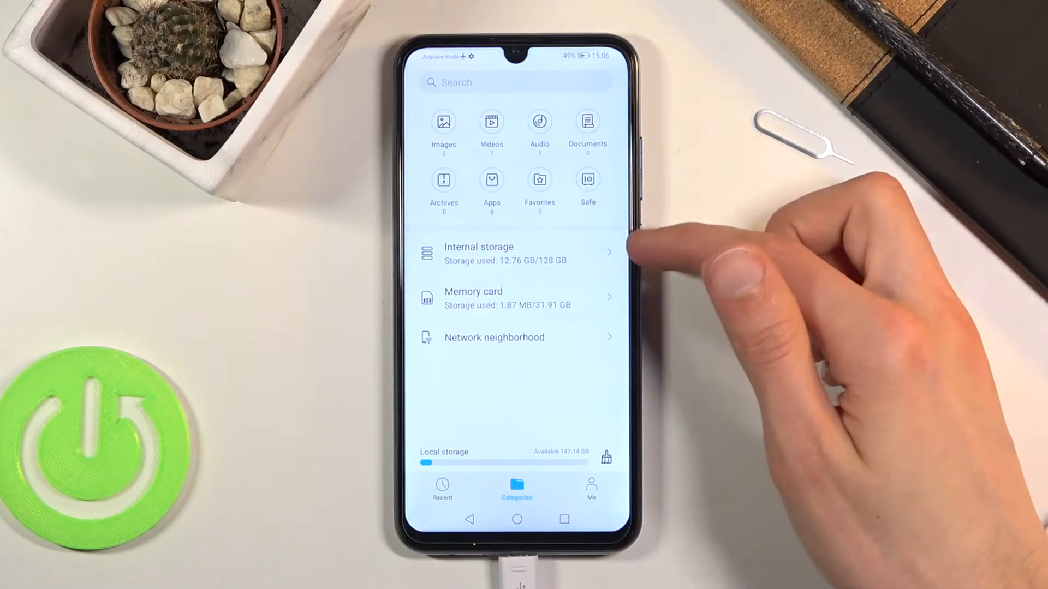
mouse_move(661, 280)
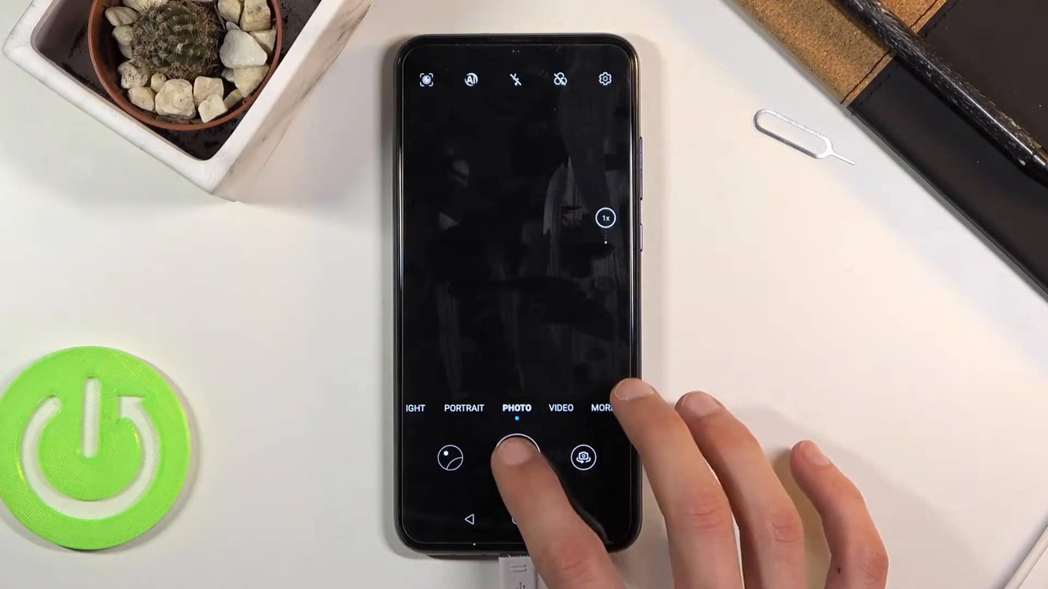
Capture two more photos with the Huawei Camera shutter in Photo mode
left_click(516, 458)
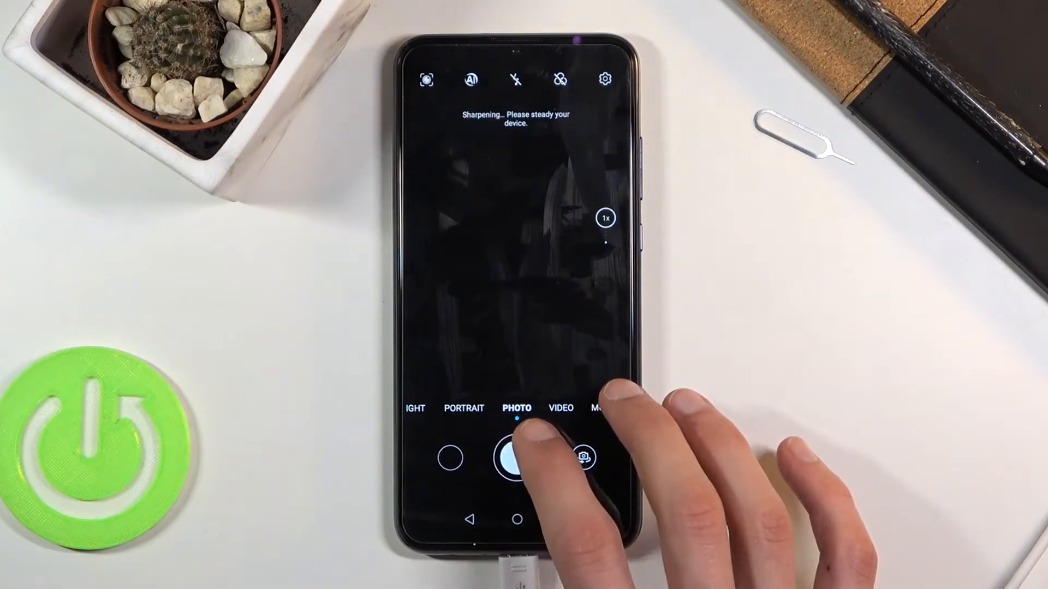
left_click(516, 458)
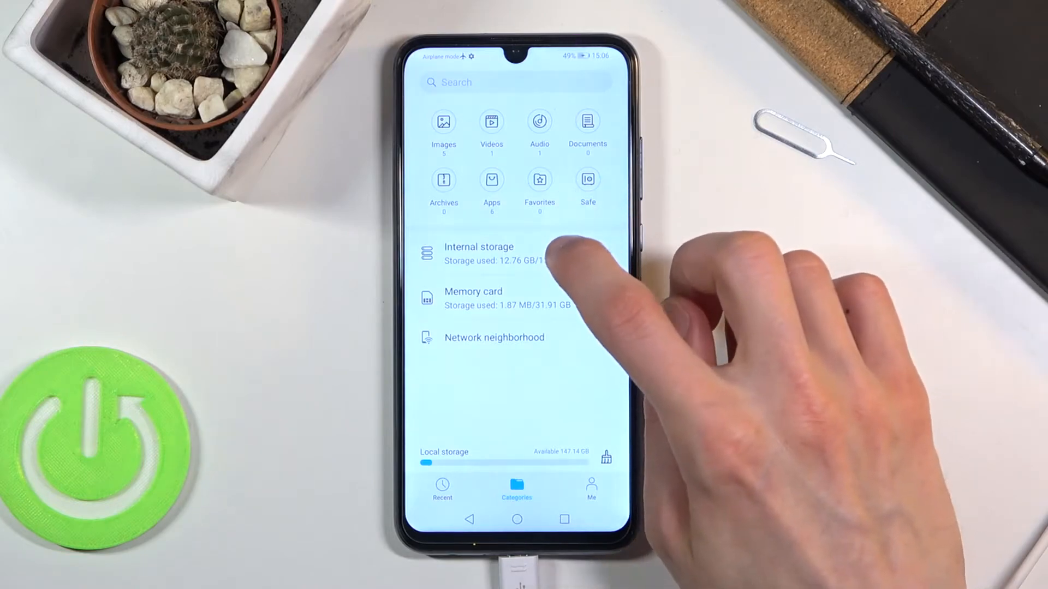
Open Internal storage to list its top-level folders, including DCIM
left_click(479, 253)
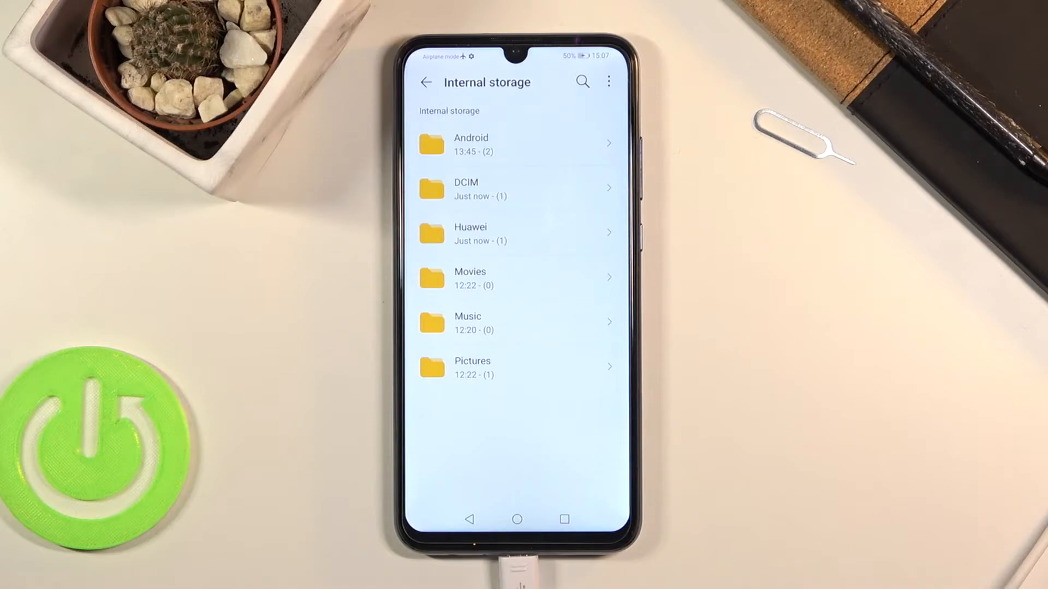
Open DCIM/Camera and select all three JPG photos
left_click(515, 188)
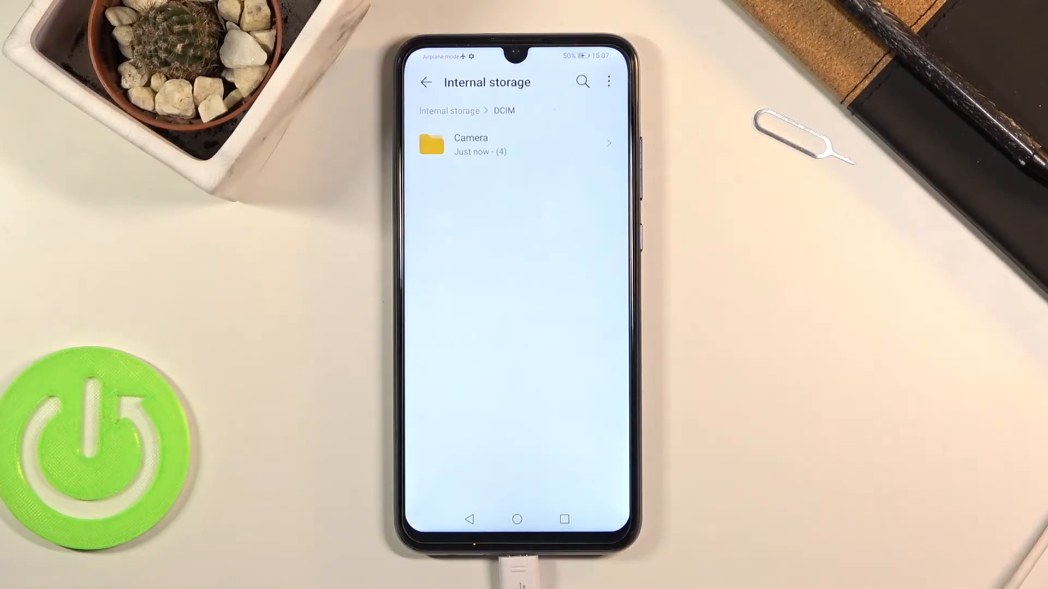
left_click(470, 143)
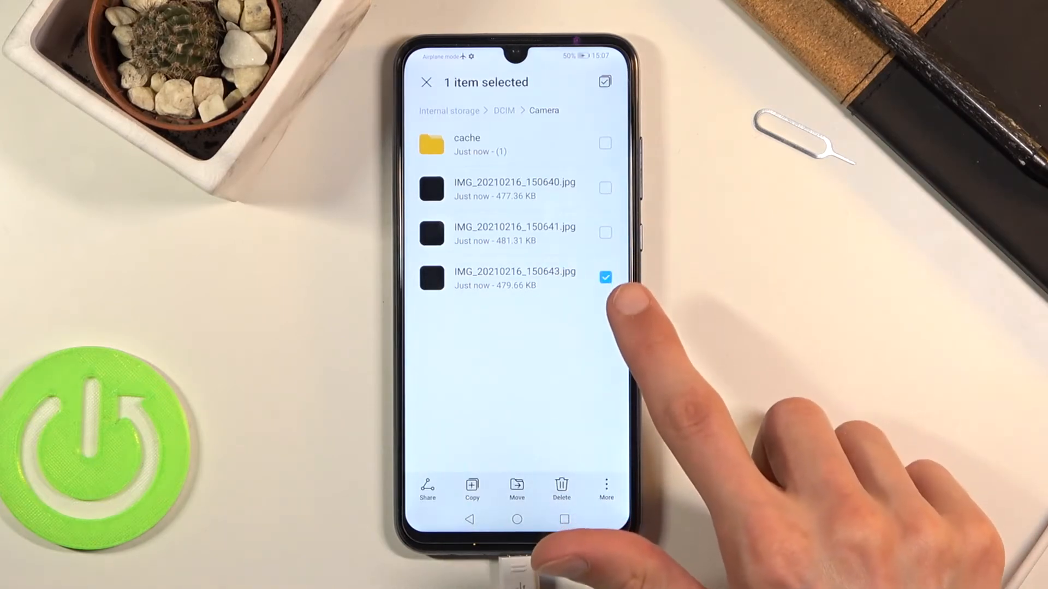
left_click(605, 277)
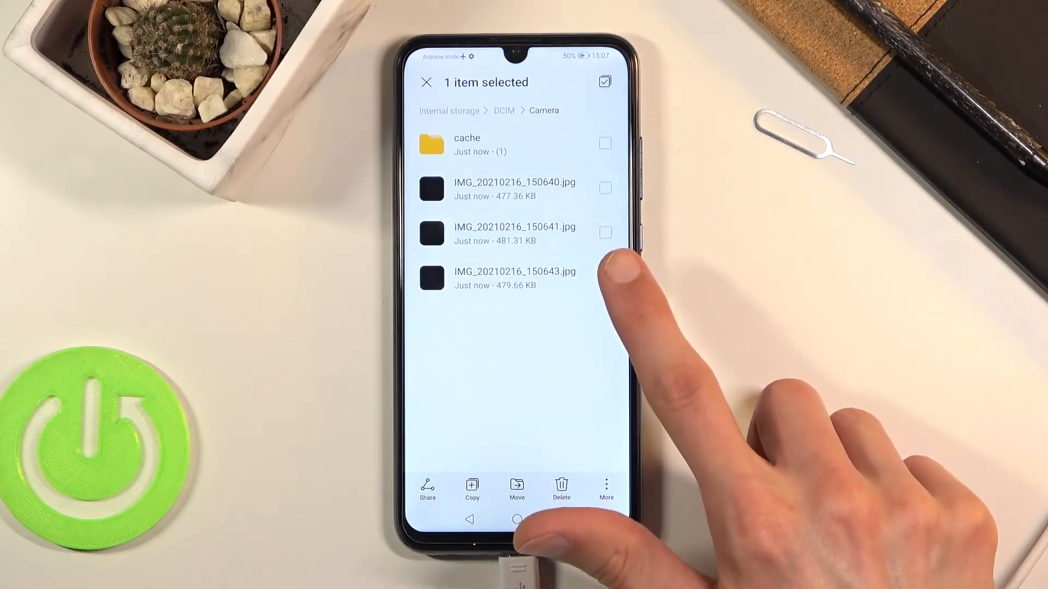
left_click(604, 277)
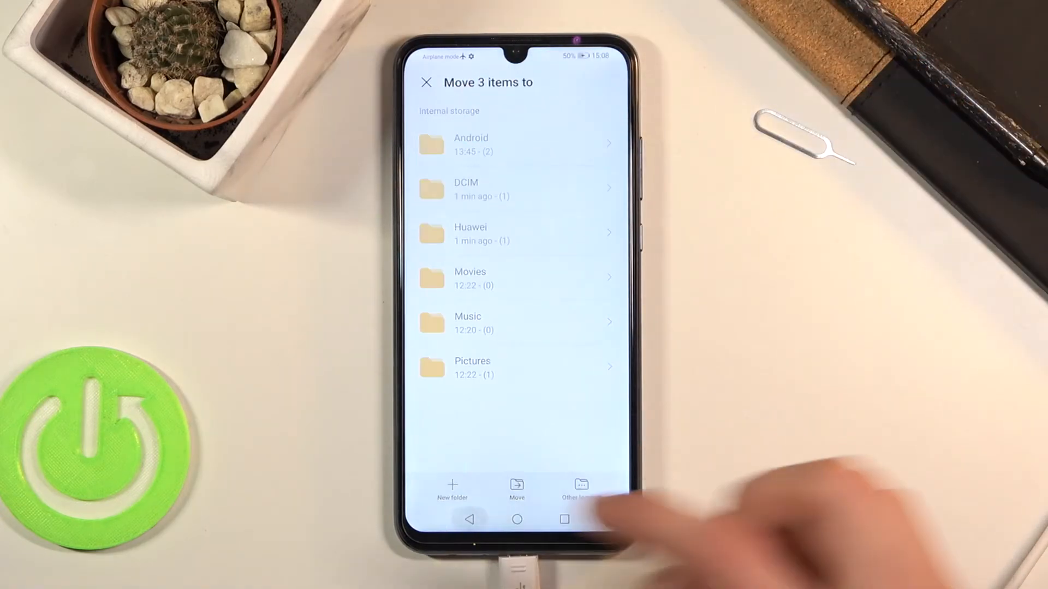
Go up to the top storage level in the move-destination picker
left_click(579, 488)
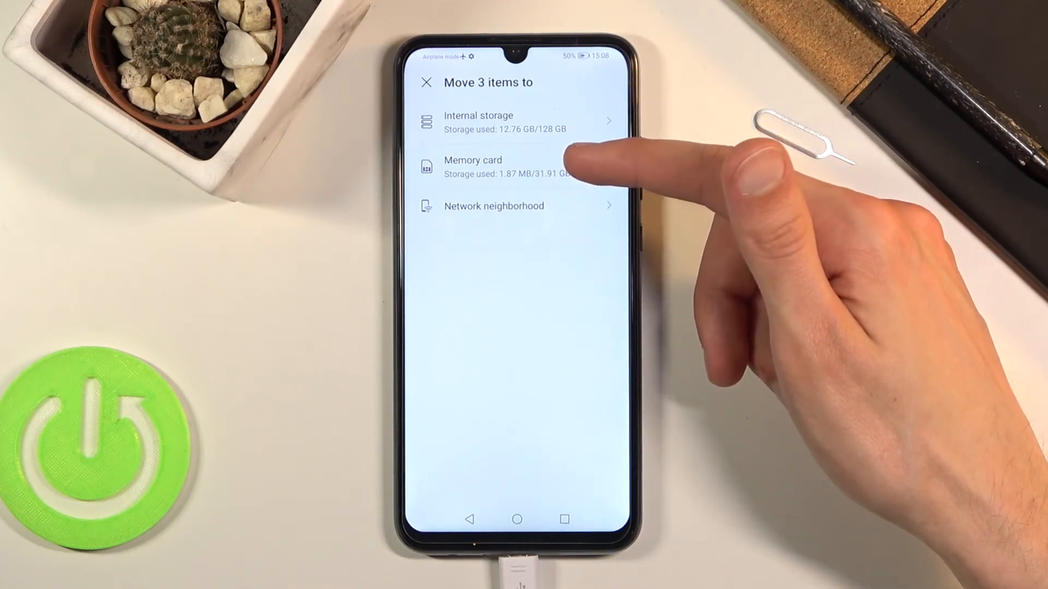
mouse_move(601, 87)
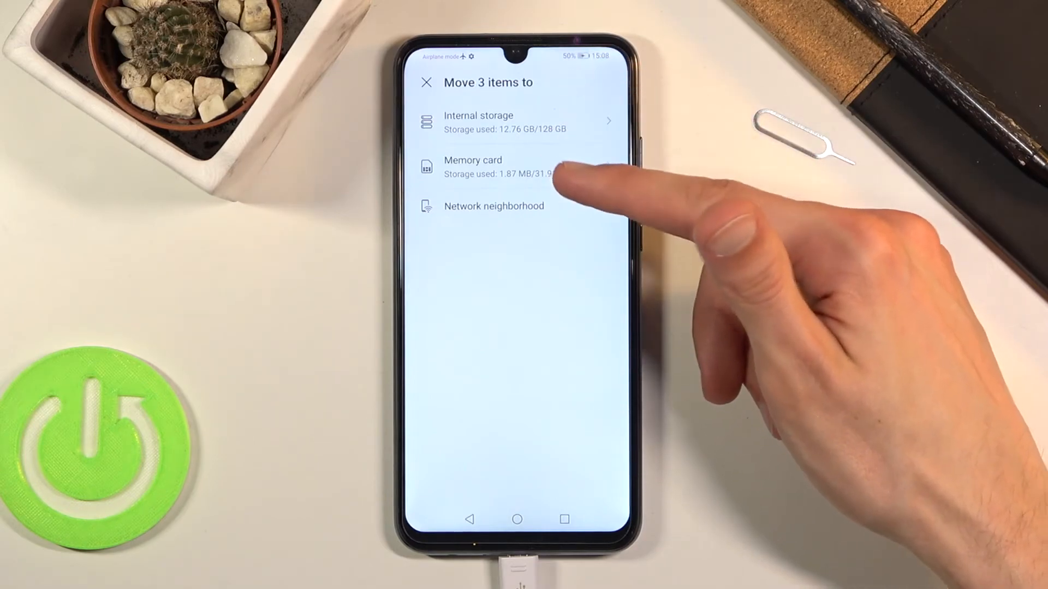
Move the three photos to the memory card root and return home
left_click(498, 165)
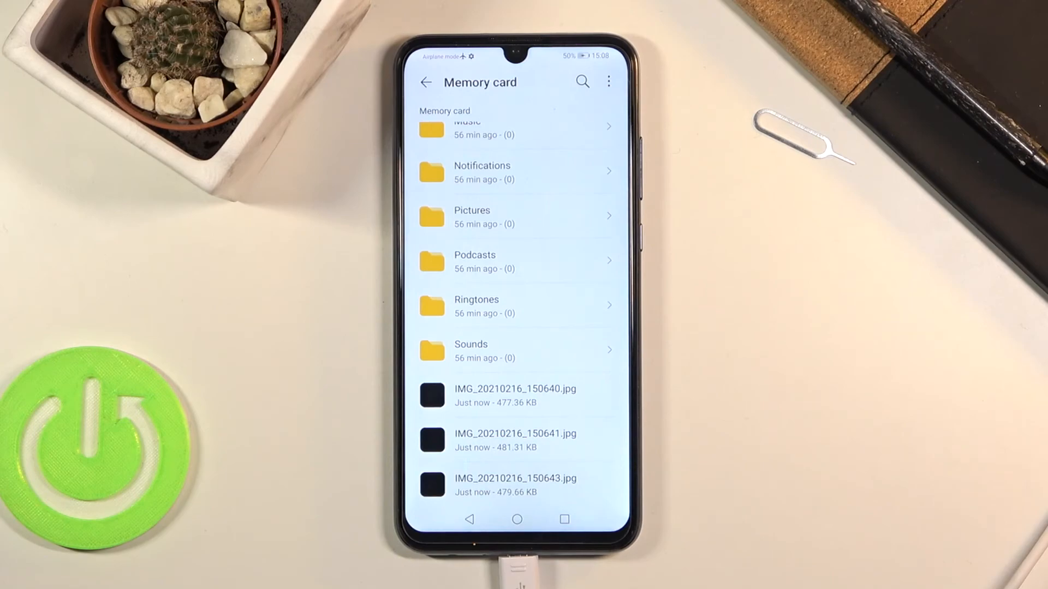
left_click(516, 519)
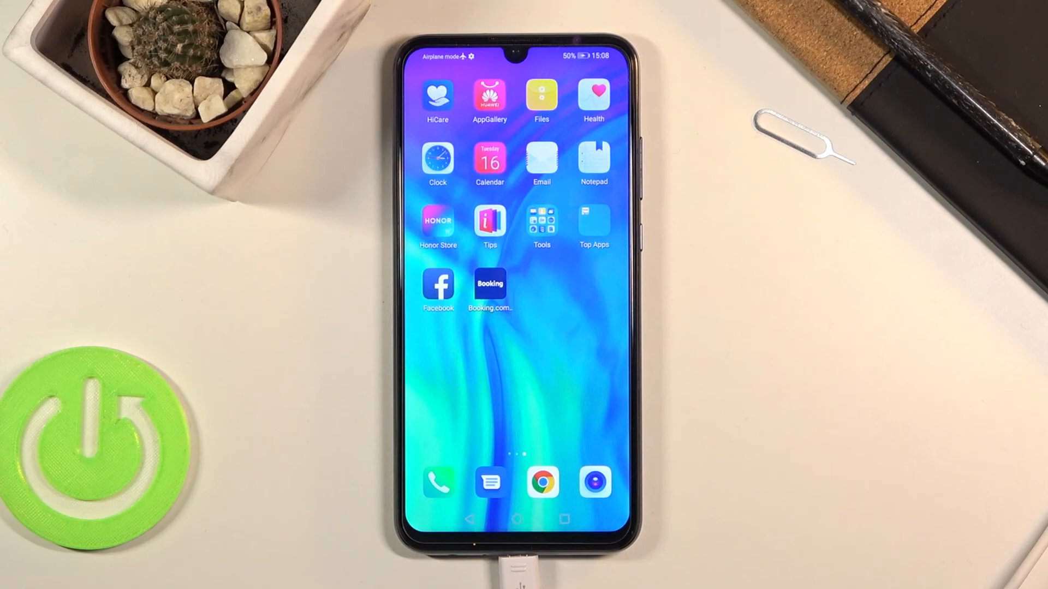